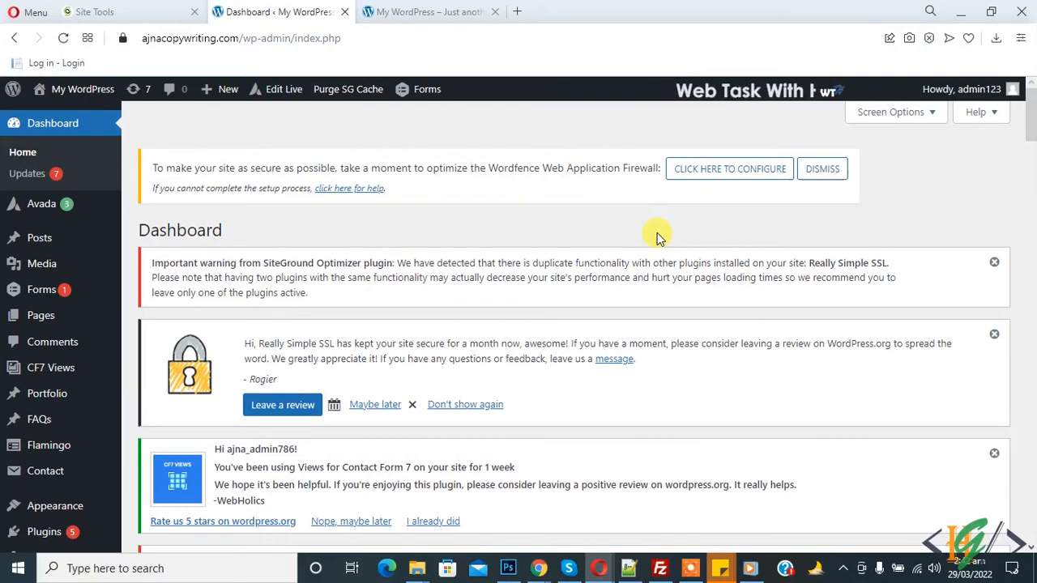
{"action": "mouse_move", "coordinate": [596, 202]}
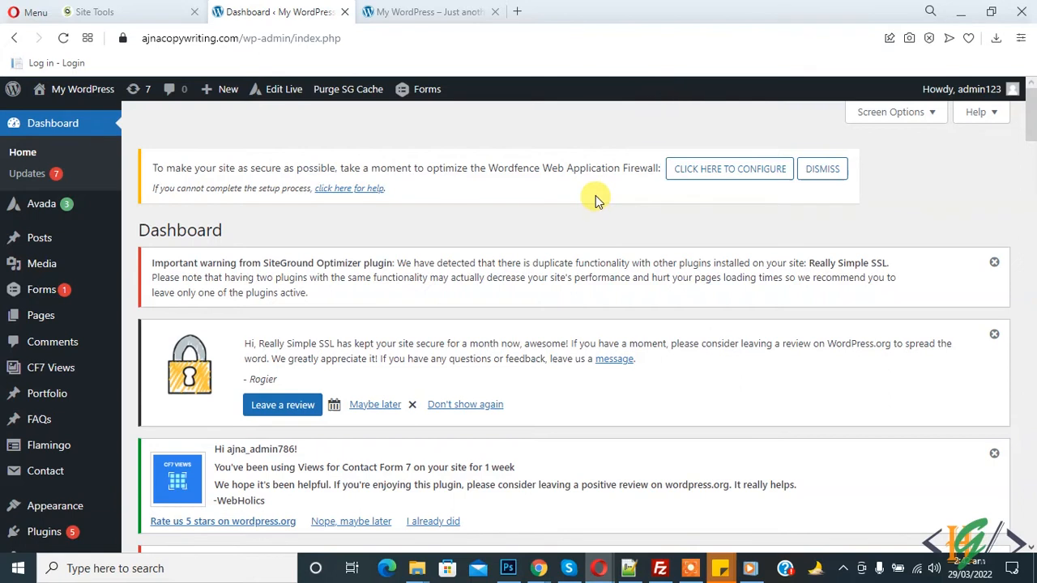
{"action": "mouse_move", "coordinate": [333, 219]}
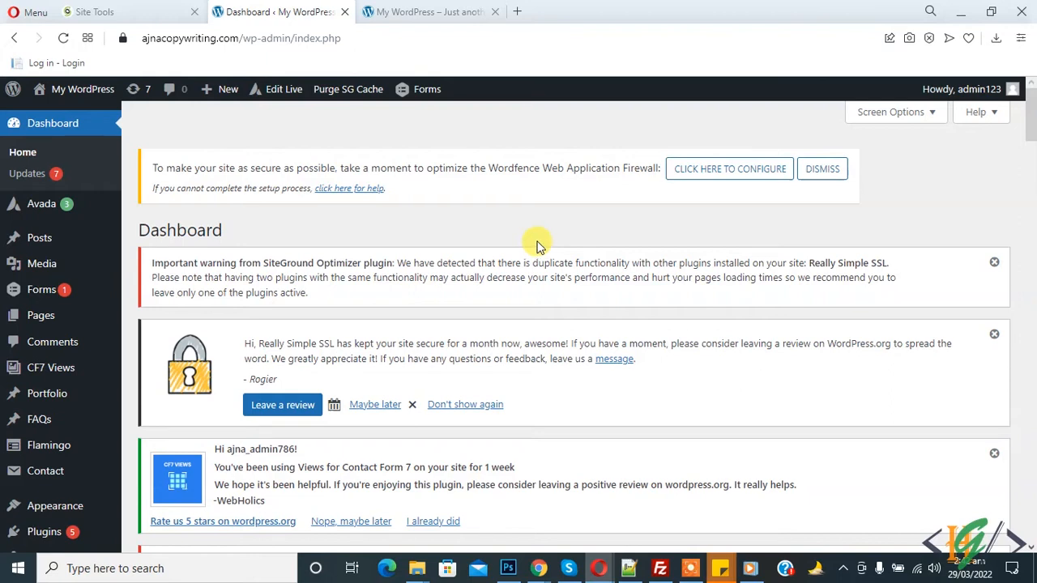
- Launch FileZilla and Quickconnect to the website's FTP server with the entered login details
{"action": "left_click", "coordinate": [659, 567]}
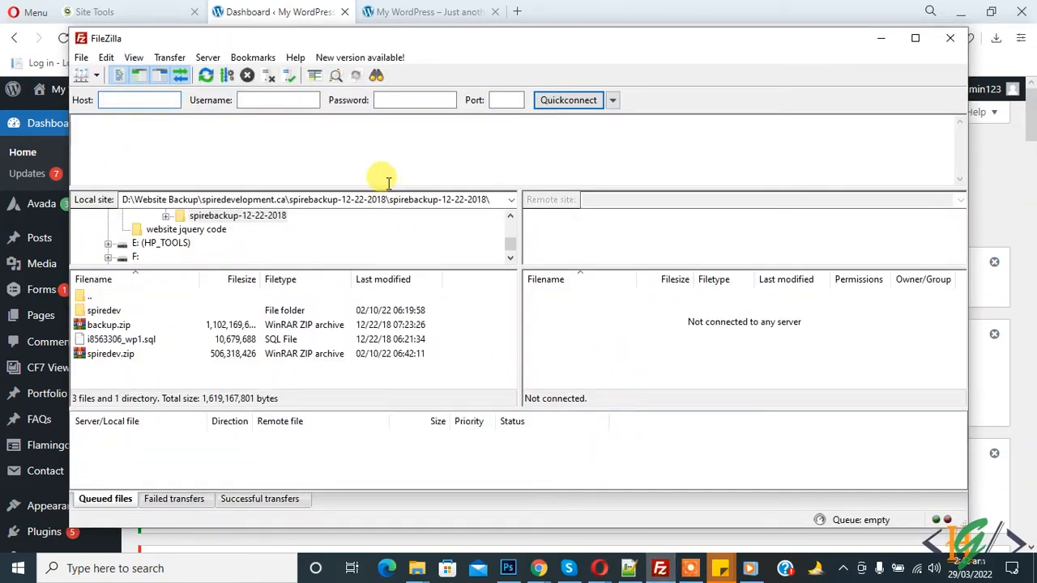
{"action": "mouse_move", "coordinate": [295, 159]}
{"action": "type", "text": "21"}
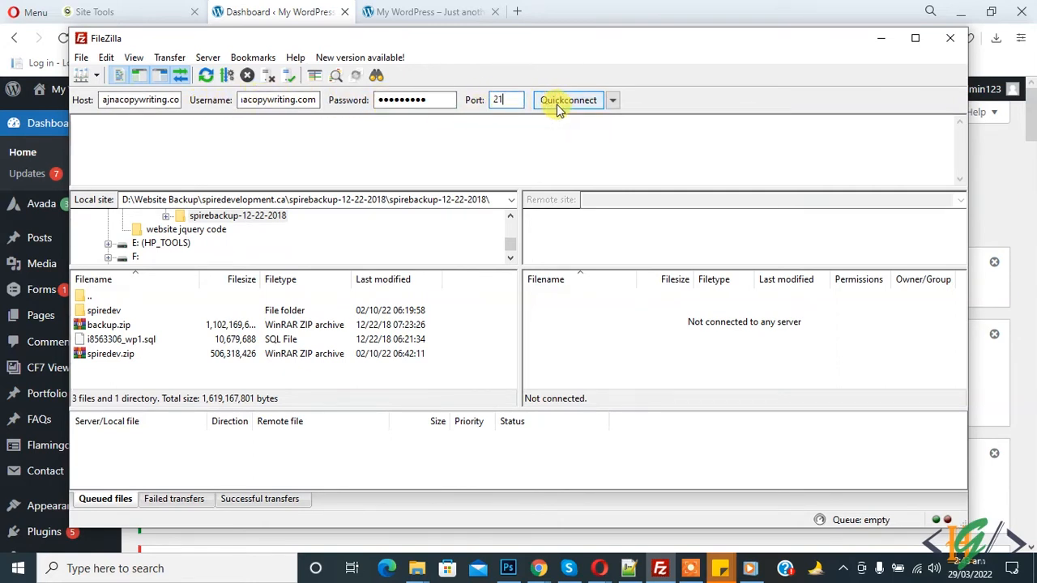
{"action": "left_click", "coordinate": [567, 100]}
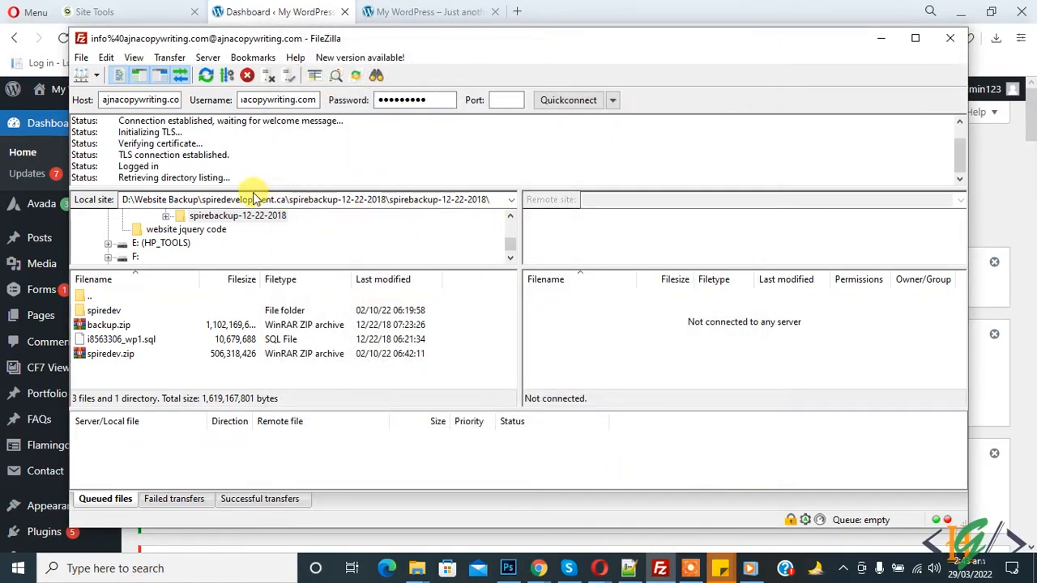
- Browse the remote site into ajnacopywriting.com and then public_html to list the WordPress folders
{"action": "left_click", "coordinate": [567, 101]}
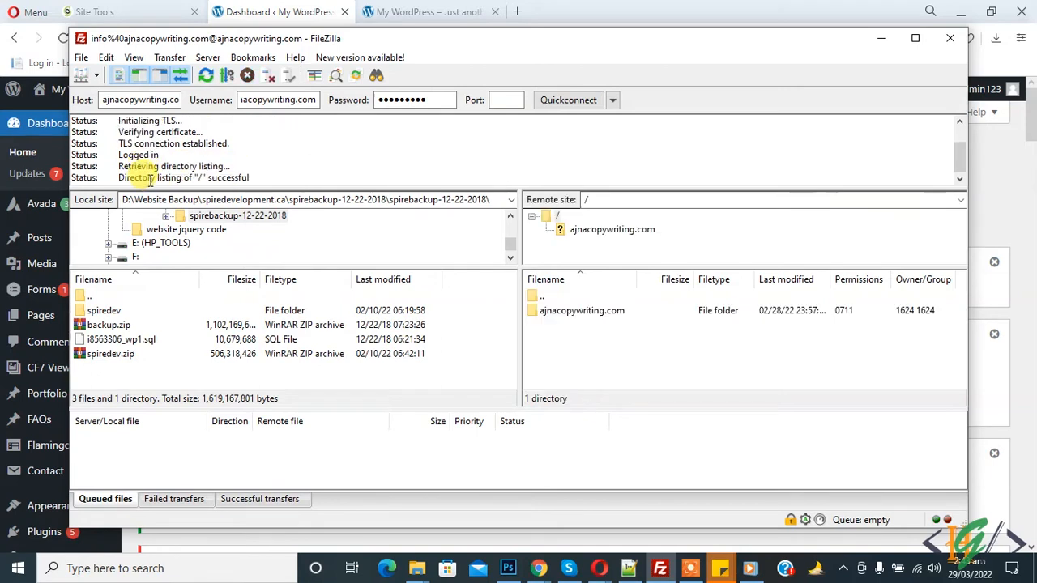
{"action": "mouse_move", "coordinate": [582, 311]}
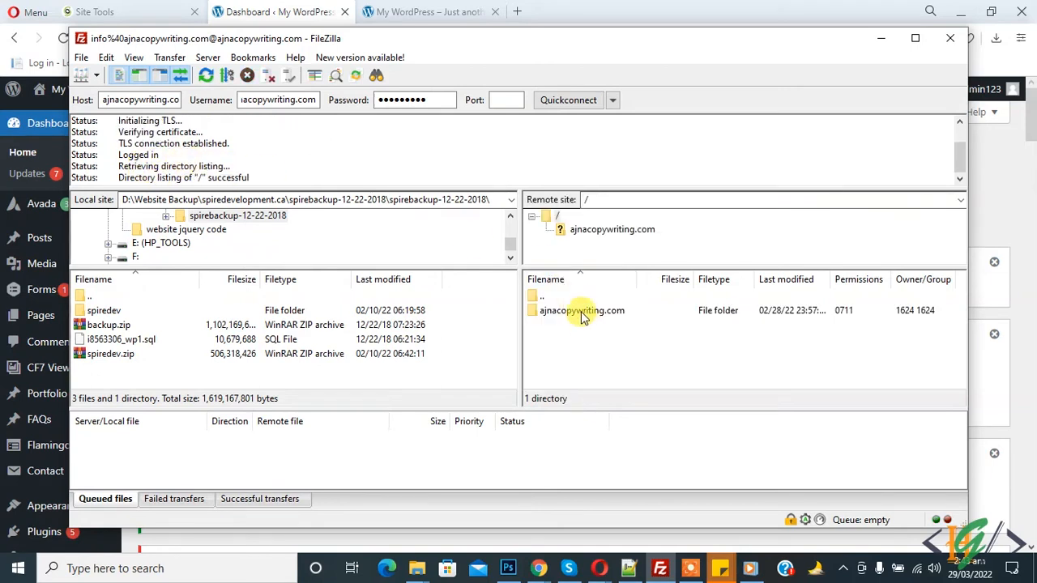
{"action": "left_click", "coordinate": [582, 311]}
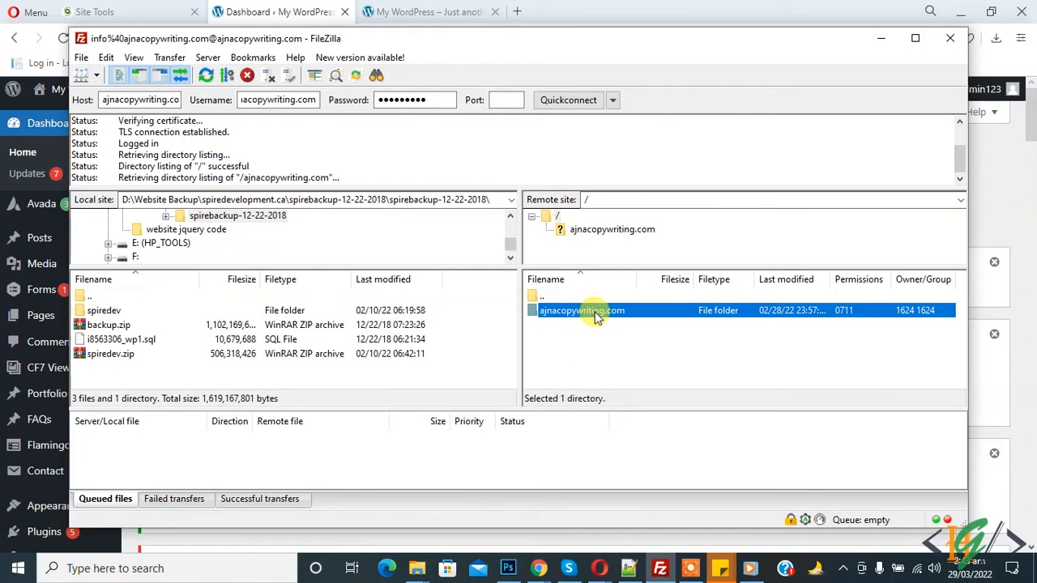
{"action": "double_click", "coordinate": [582, 311]}
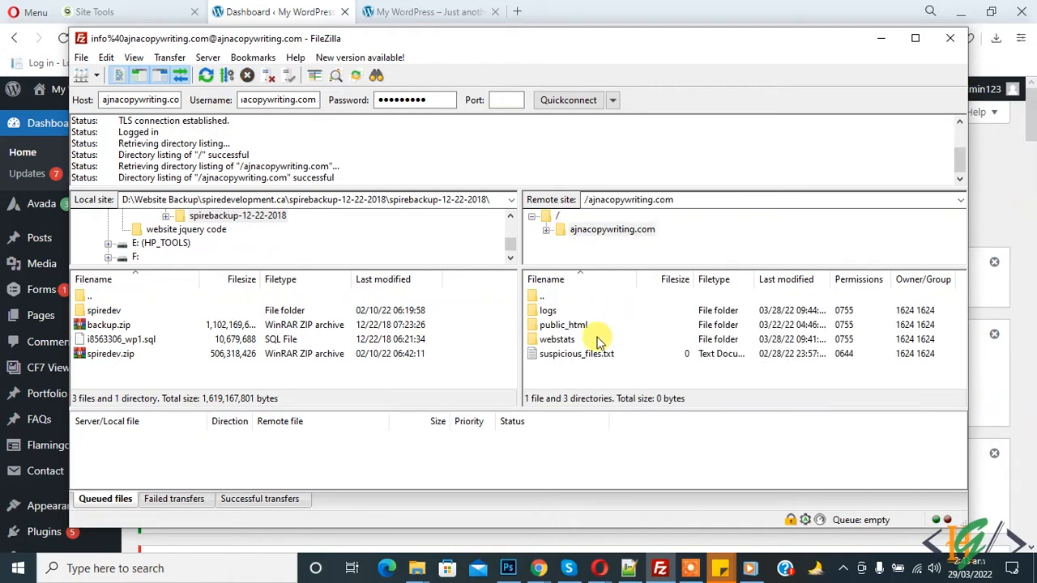
{"action": "left_click", "coordinate": [562, 324]}
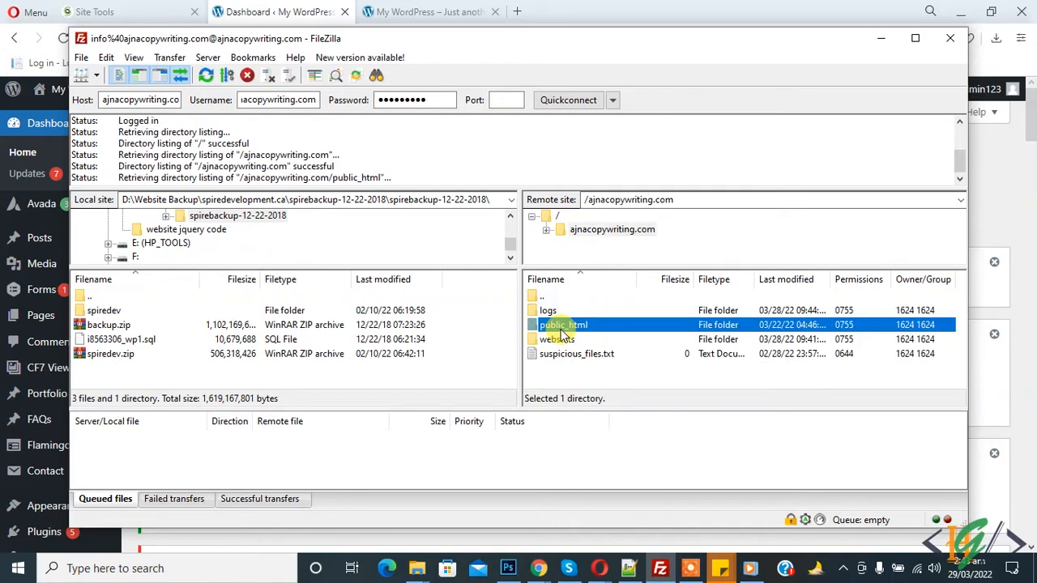
{"action": "double_click", "coordinate": [564, 324]}
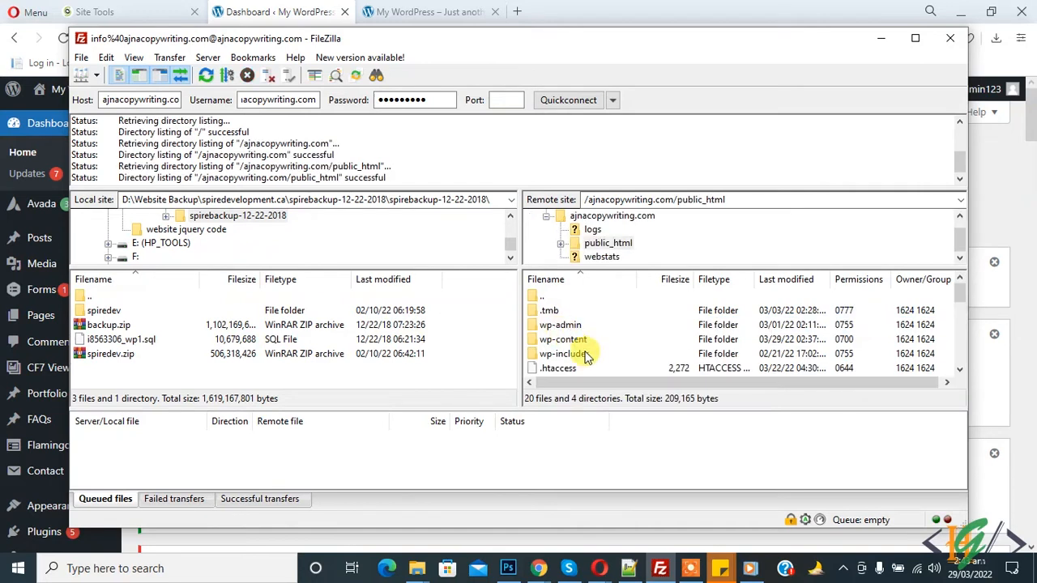
{"action": "mouse_move", "coordinate": [562, 340]}
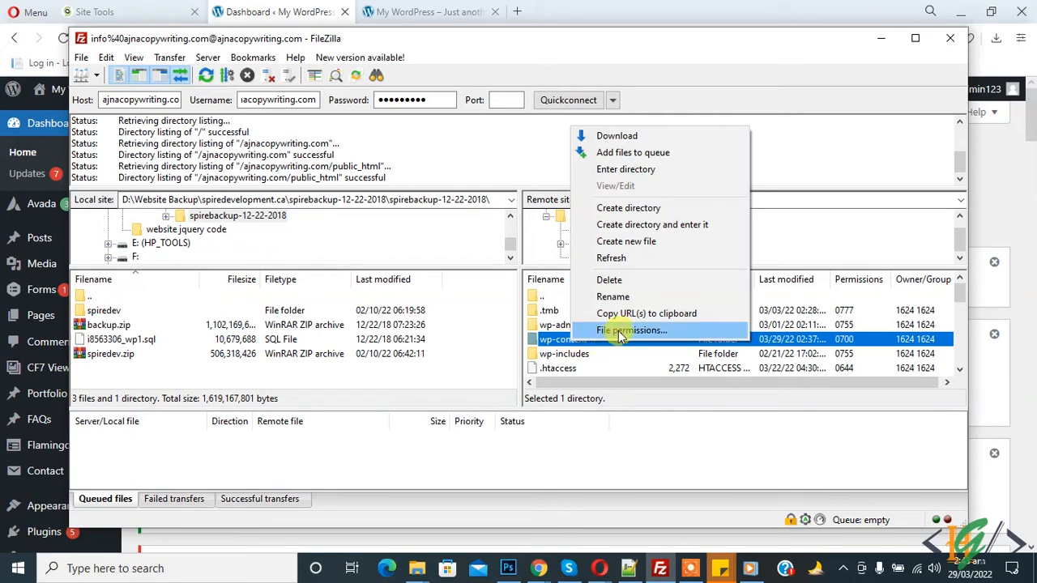
- Give wp-content Group and Public read/execute access for 755 permissions
{"action": "left_click", "coordinate": [633, 331]}
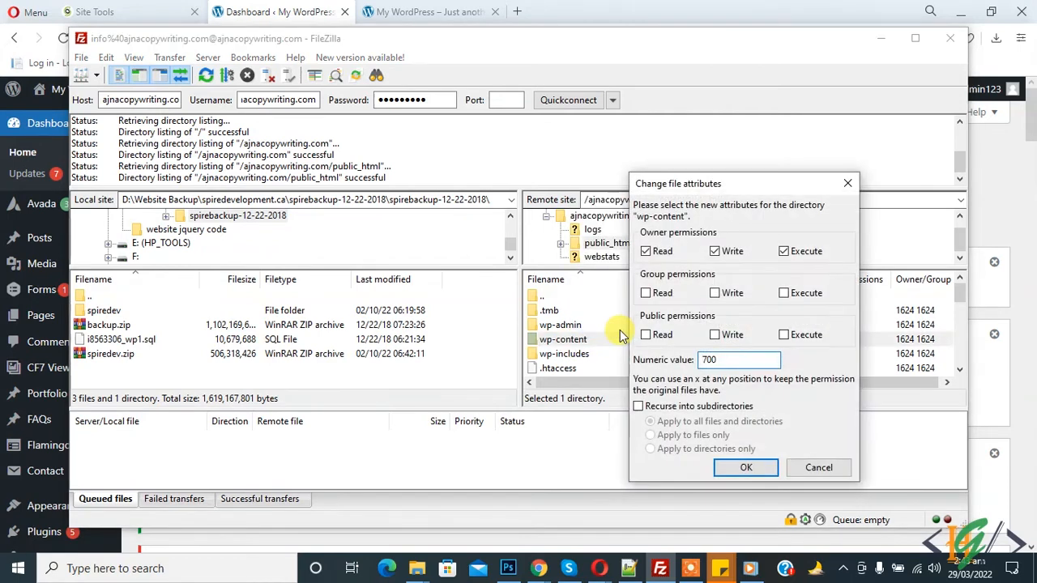
{"action": "mouse_move", "coordinate": [648, 315]}
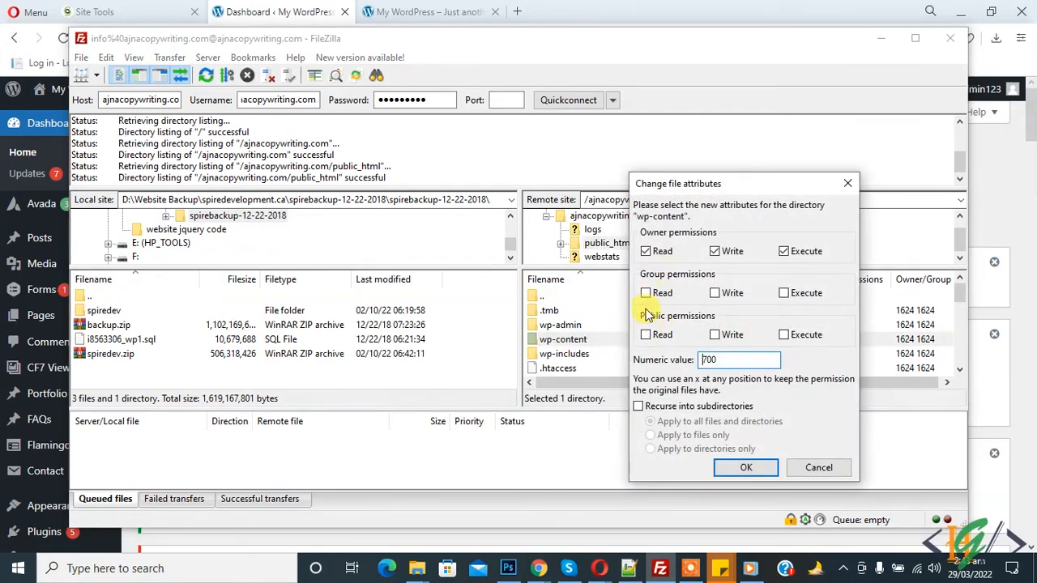
{"action": "left_click", "coordinate": [645, 292]}
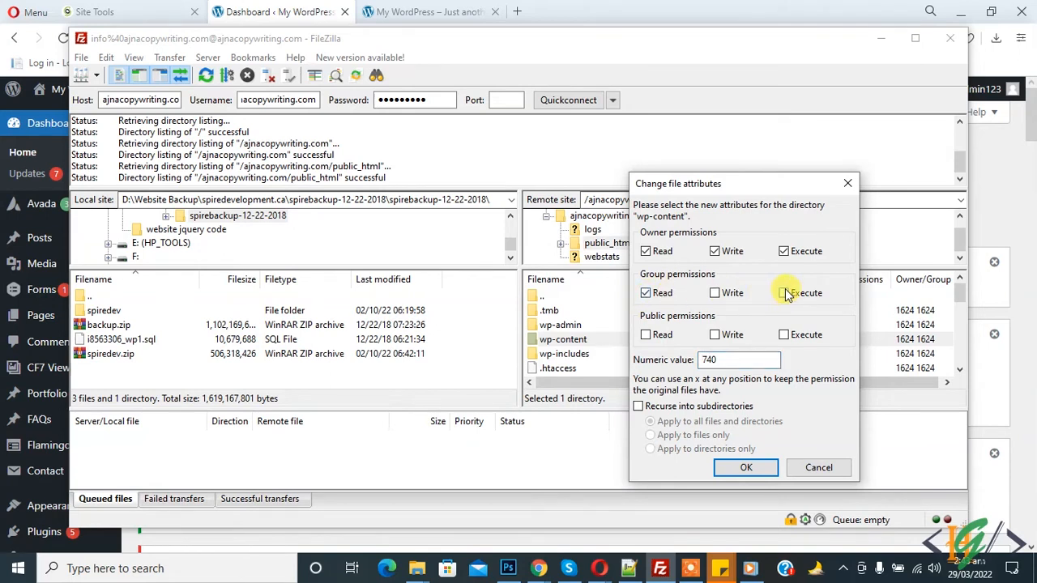
{"action": "left_click", "coordinate": [784, 292]}
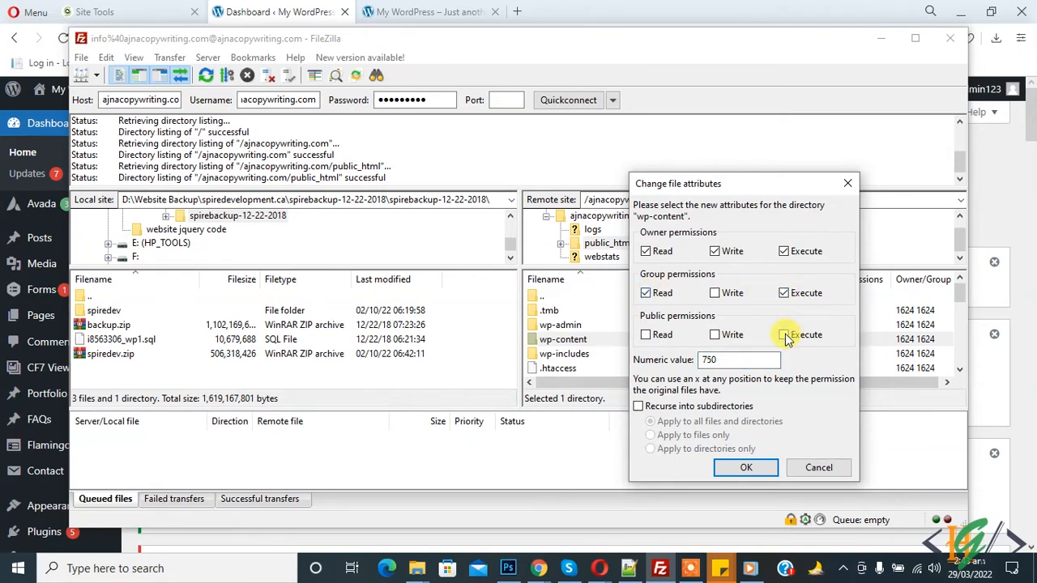
{"action": "left_click", "coordinate": [645, 334]}
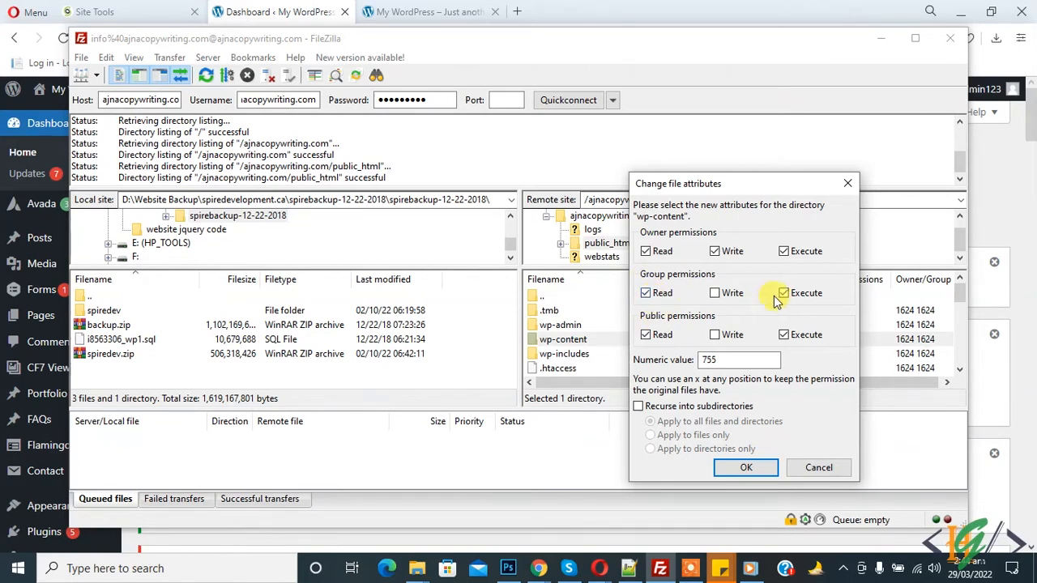
{"action": "mouse_move", "coordinate": [782, 334]}
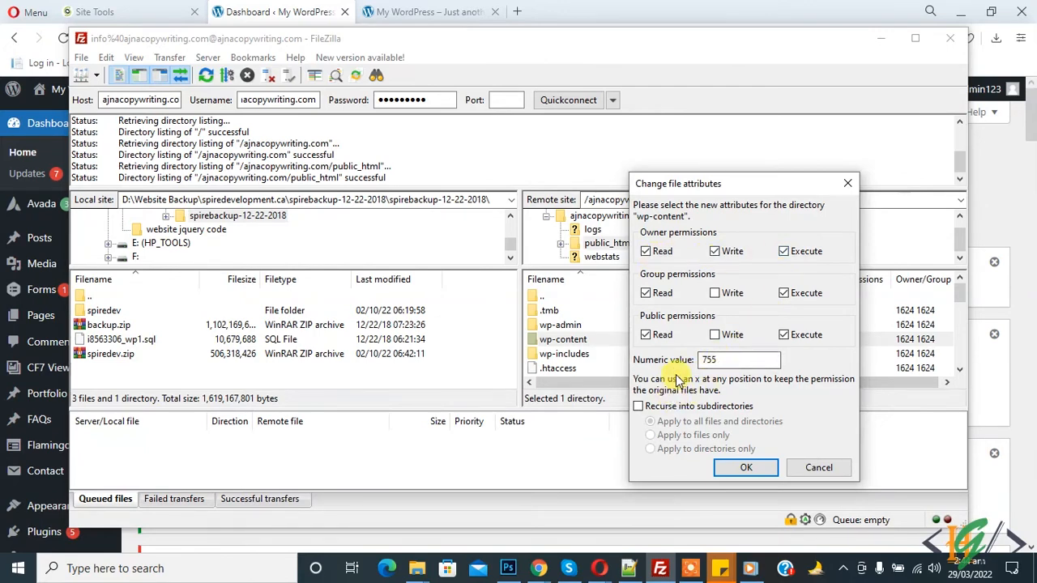
- Apply 755 recursively into subdirectories, to directories only, and confirm
{"action": "left_click", "coordinate": [737, 359]}
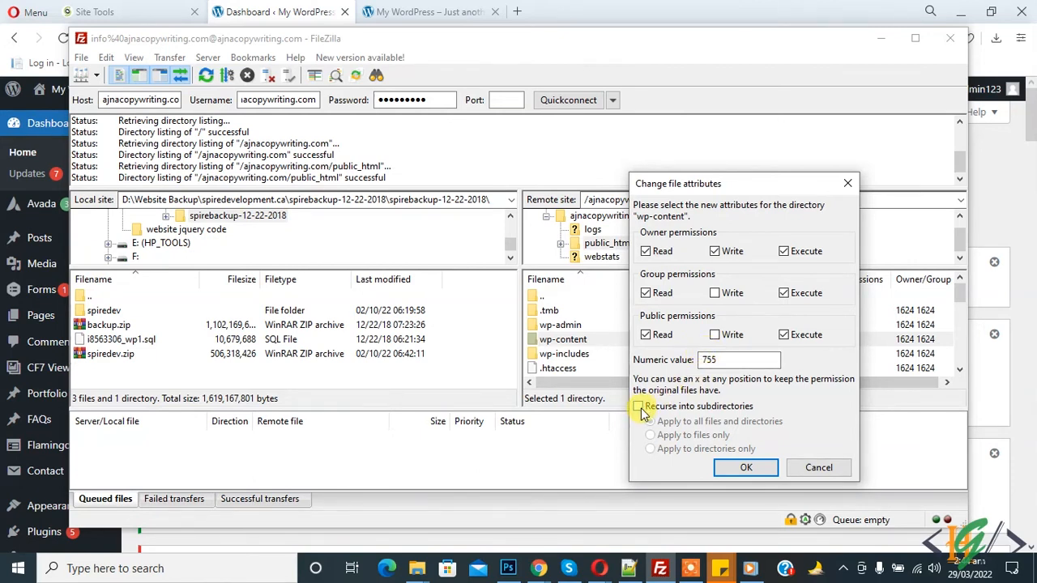
{"action": "left_click", "coordinate": [639, 405]}
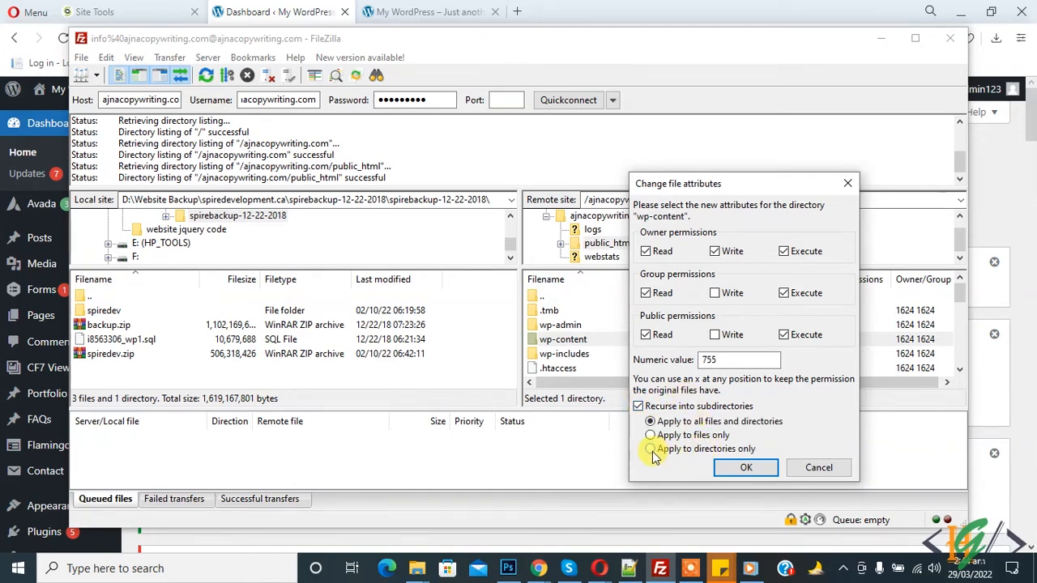
{"action": "left_click", "coordinate": [648, 449]}
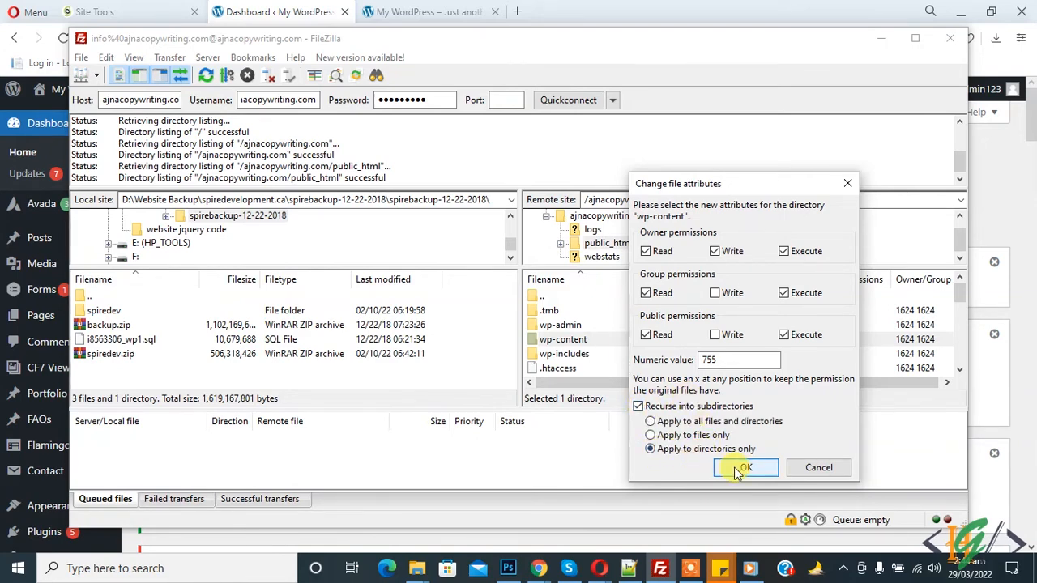
{"action": "left_click", "coordinate": [744, 466]}
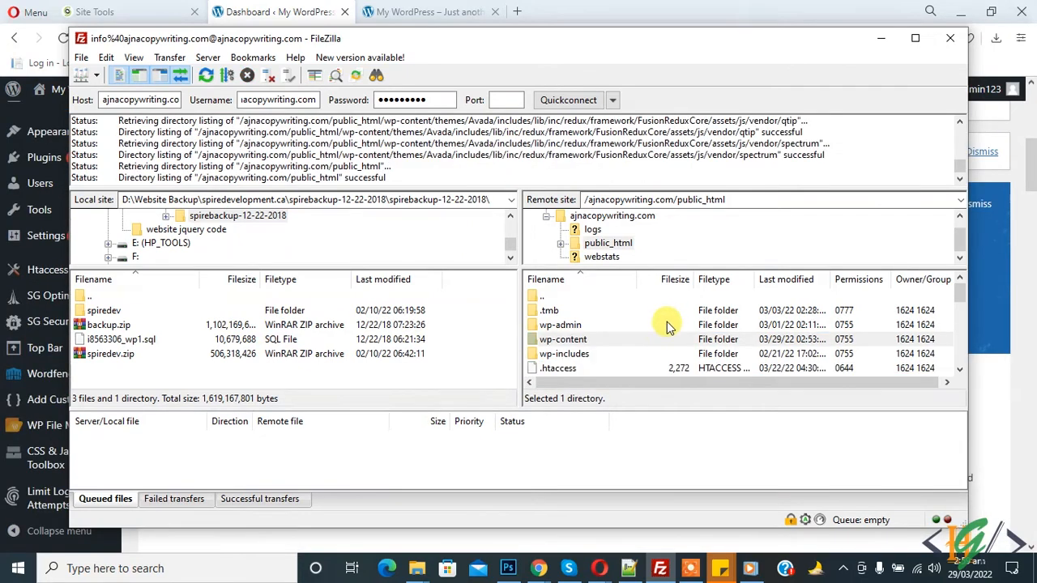
{"action": "mouse_move", "coordinate": [567, 339]}
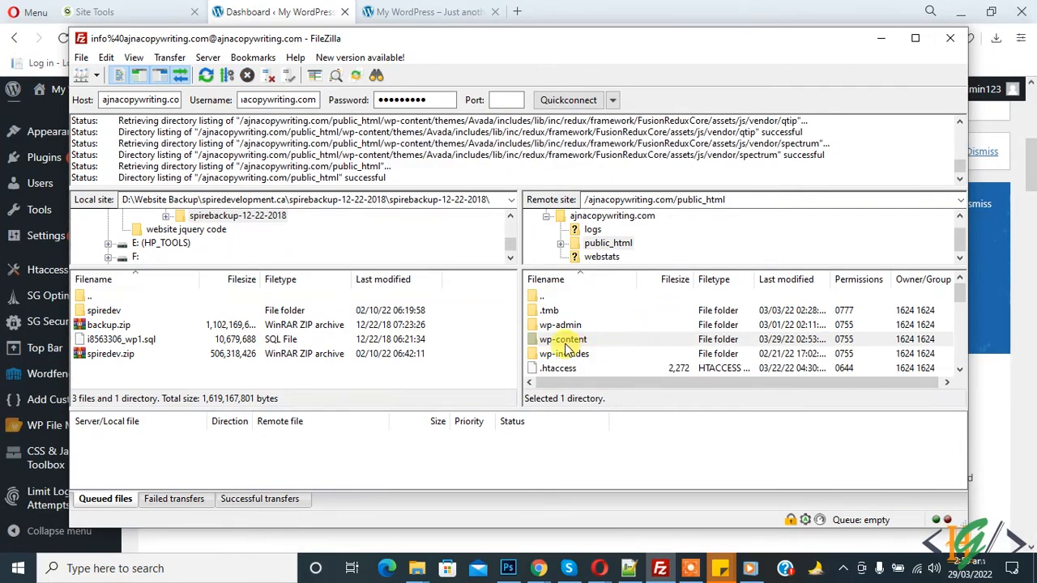
- Clear Execute for Owner, Group and Public on wp-content to get 644 permissions
{"action": "right_click", "coordinate": [564, 339]}
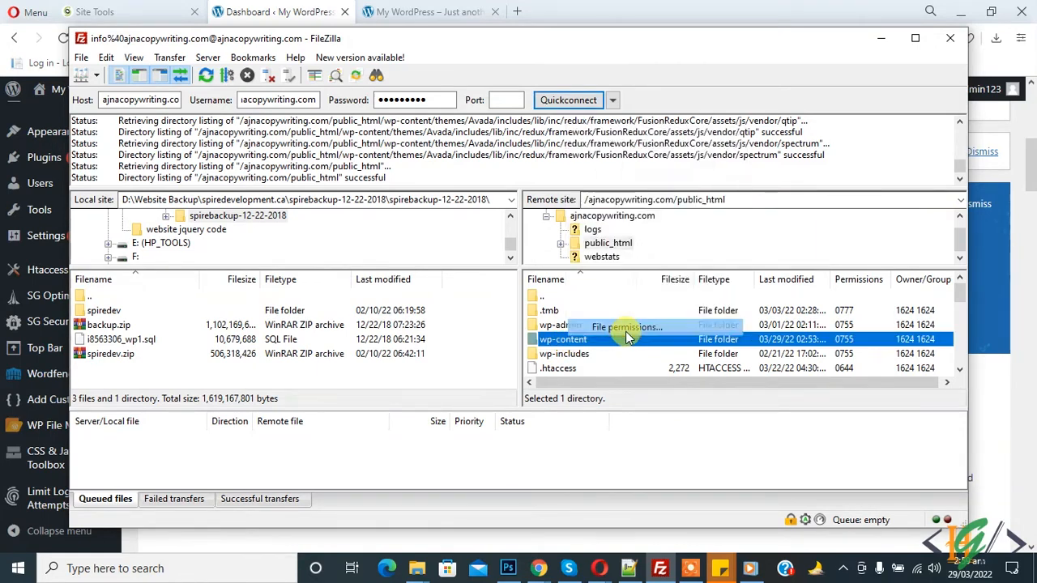
{"action": "left_click", "coordinate": [625, 327]}
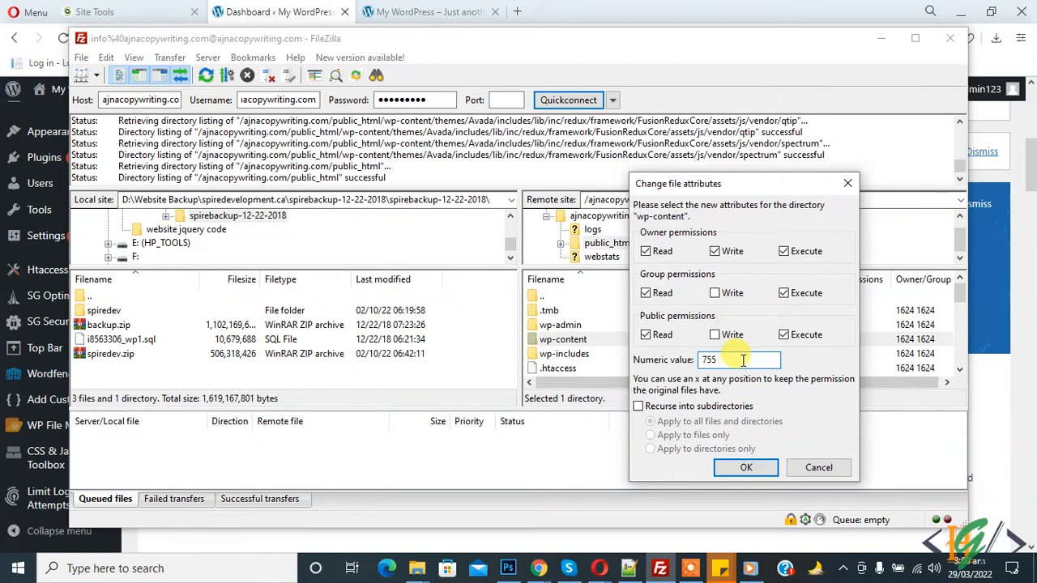
{"action": "mouse_move", "coordinate": [786, 283]}
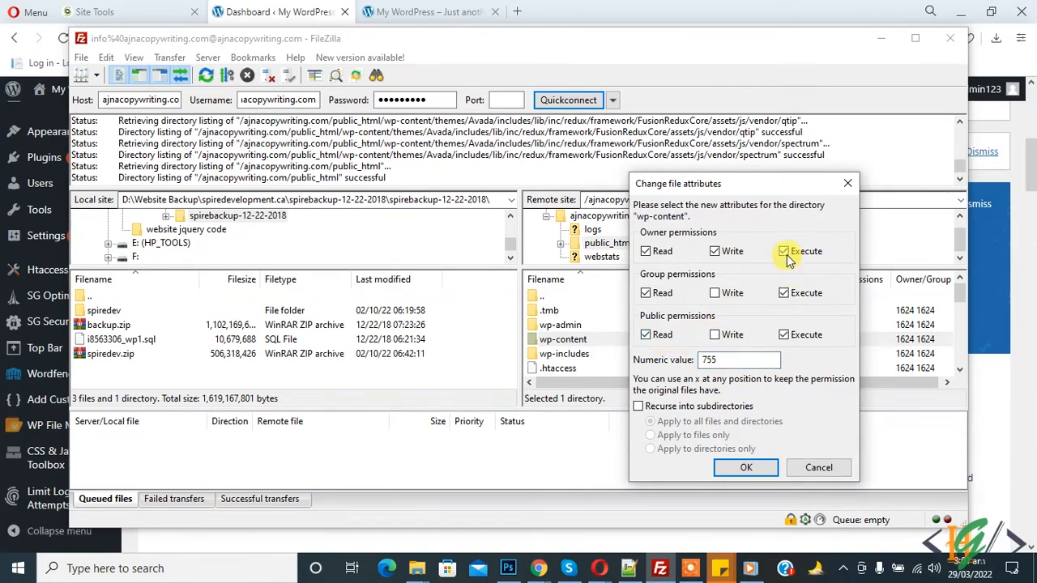
{"action": "left_click", "coordinate": [784, 250]}
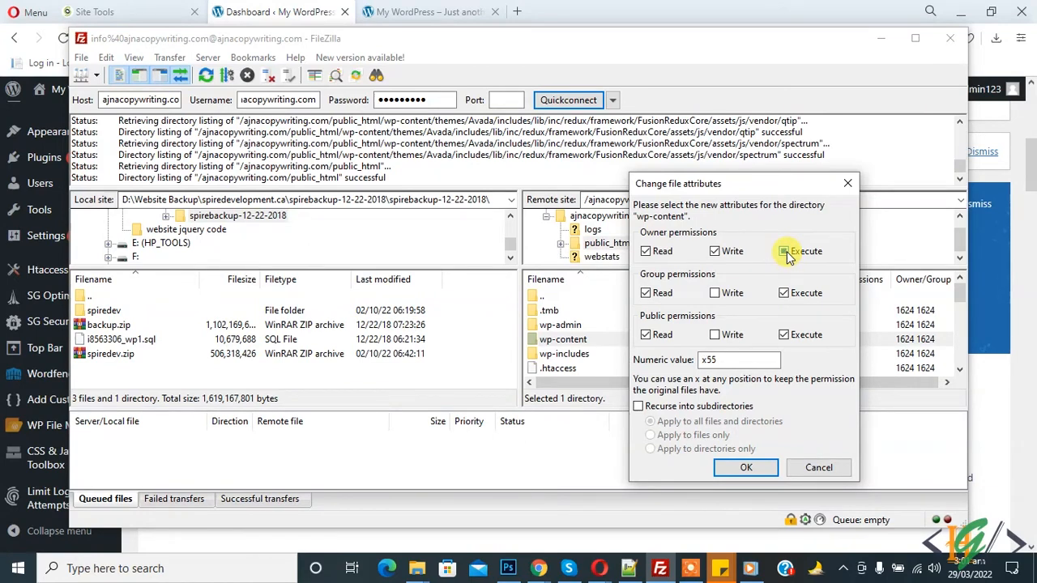
{"action": "left_click", "coordinate": [784, 250]}
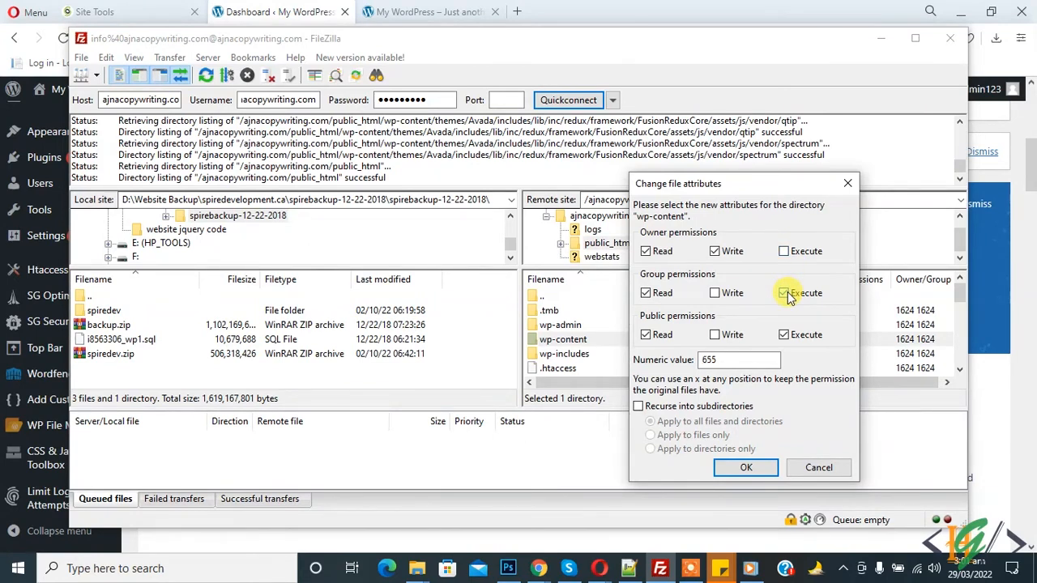
{"action": "left_click", "coordinate": [784, 292]}
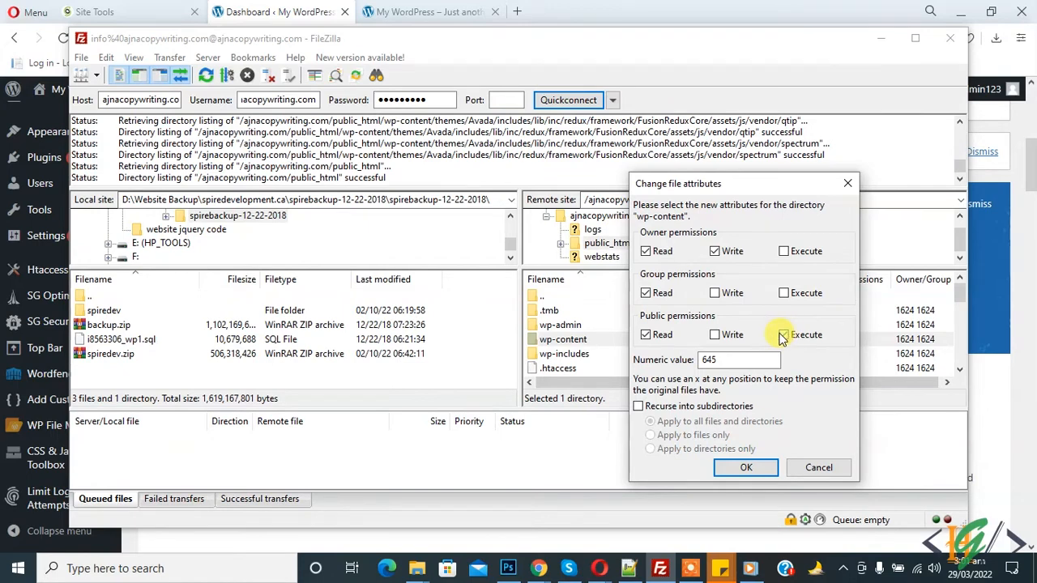
{"action": "left_click", "coordinate": [784, 334]}
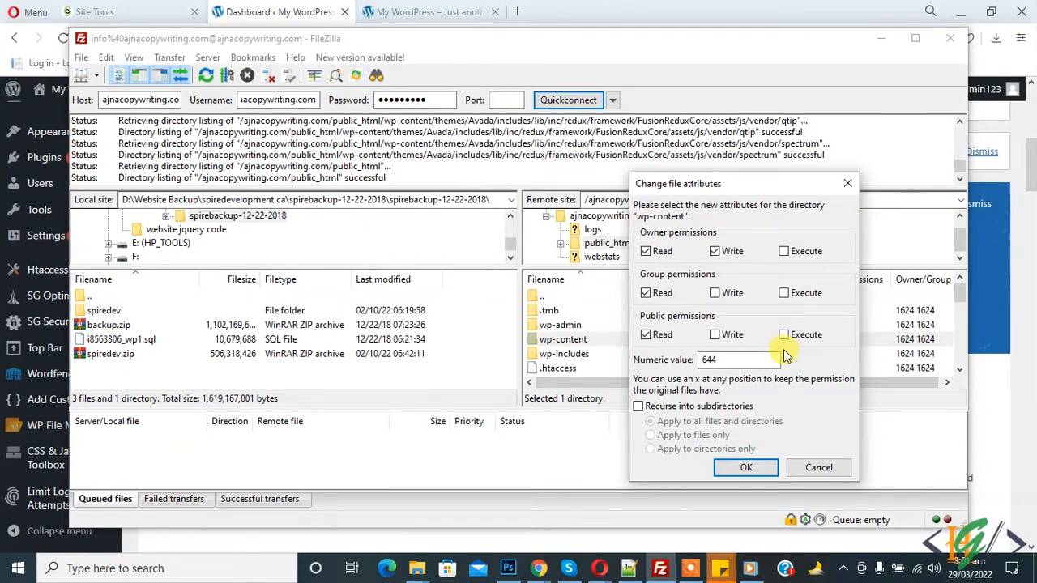
- Apply 644 recursively into subdirectories, to files only, and confirm
{"action": "left_click", "coordinate": [737, 360]}
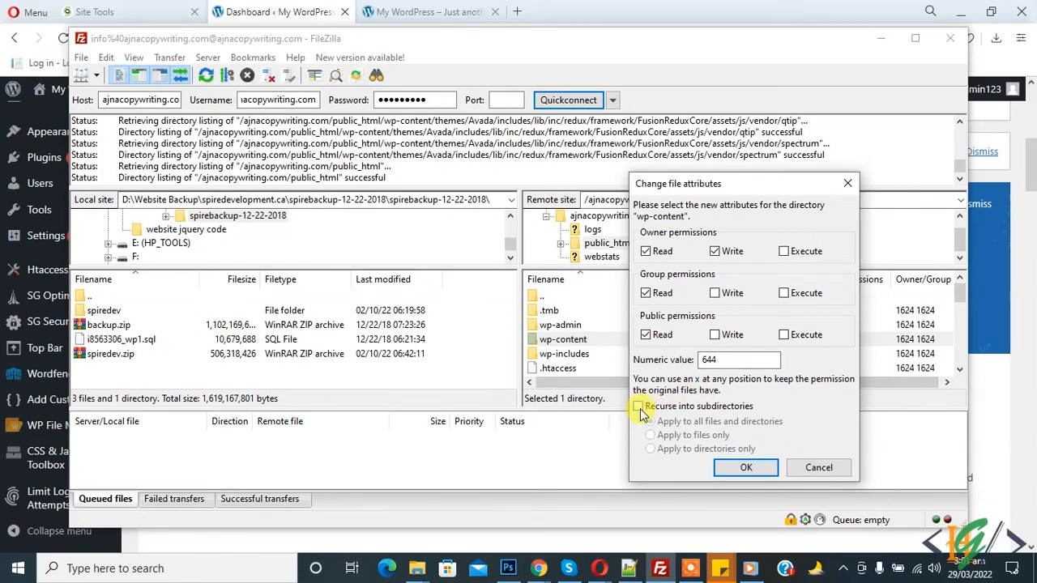
{"action": "left_click", "coordinate": [638, 405]}
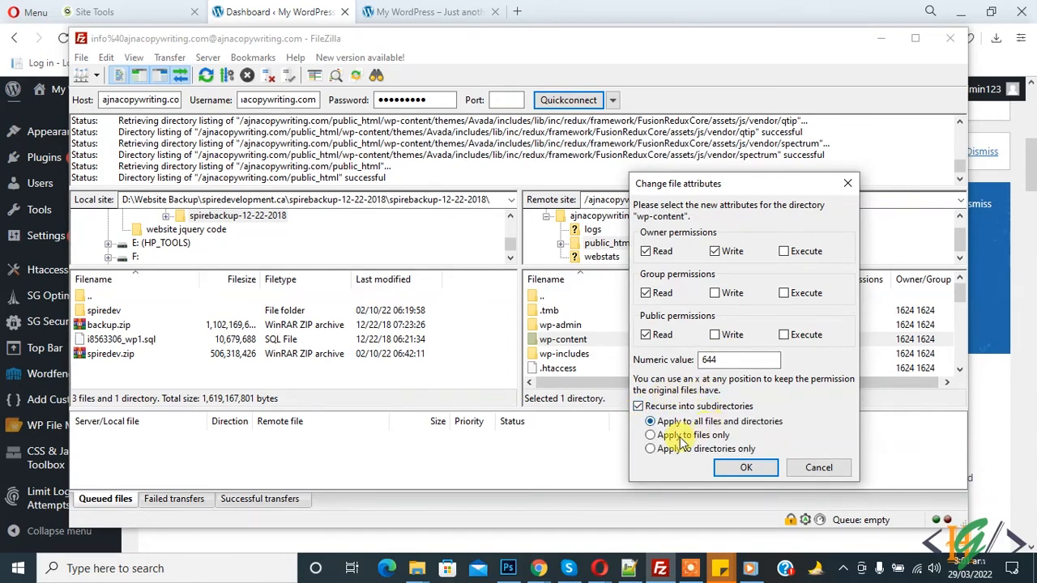
{"action": "left_click", "coordinate": [649, 434]}
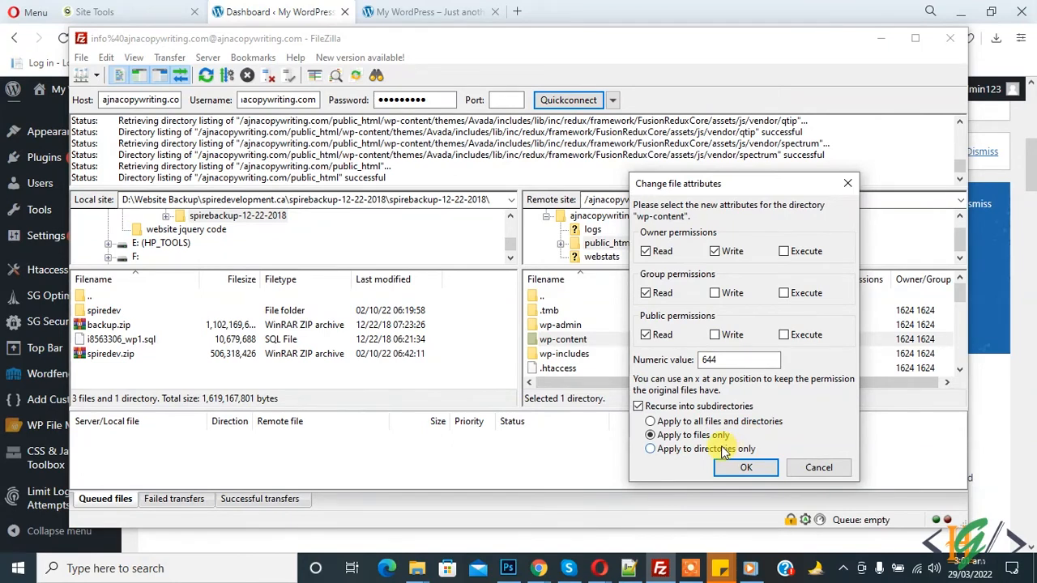
{"action": "left_click", "coordinate": [746, 467]}
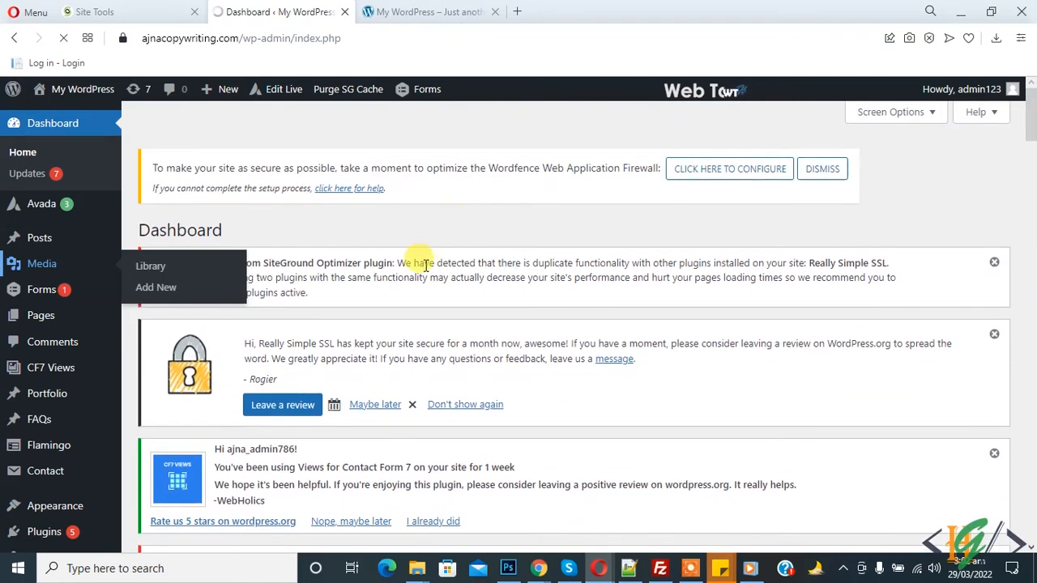
- Upload the Veteran-Owned business badge PNG as a new item in the Media Library
{"action": "left_click", "coordinate": [151, 266]}
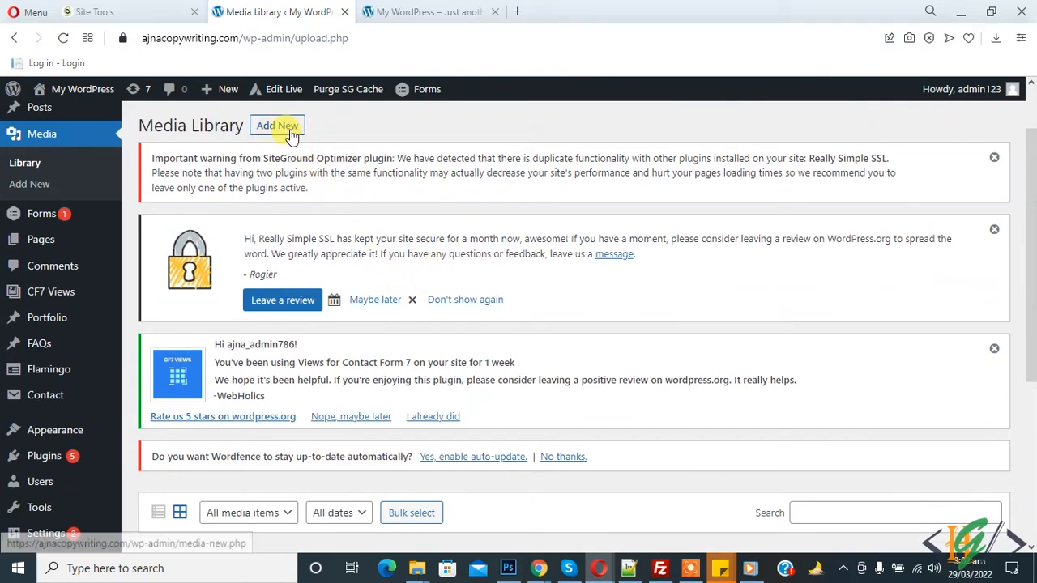
{"action": "left_click", "coordinate": [277, 126]}
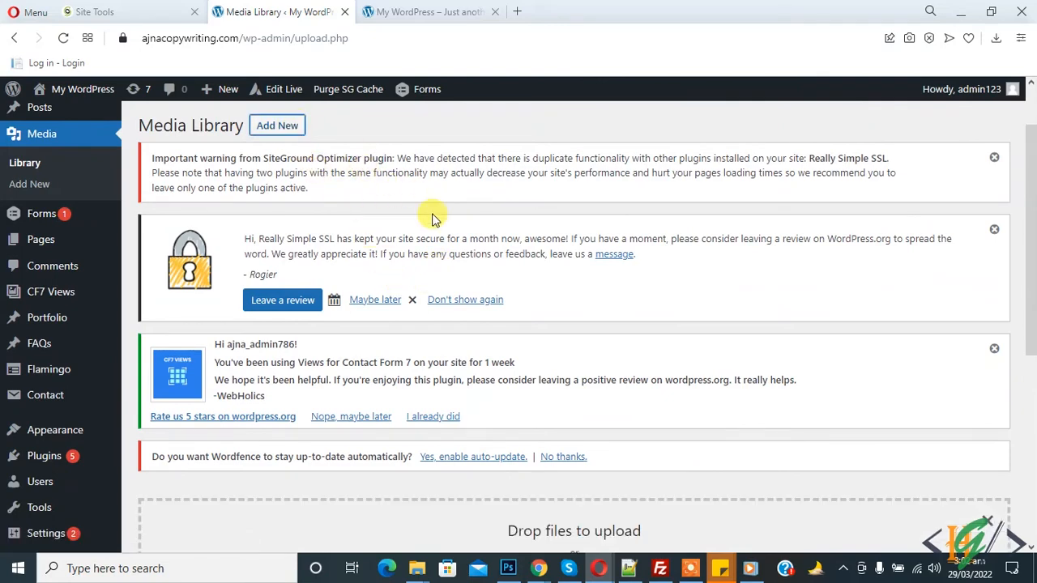
{"action": "scroll", "scroll_direction": "down", "scroll_amount": 3}
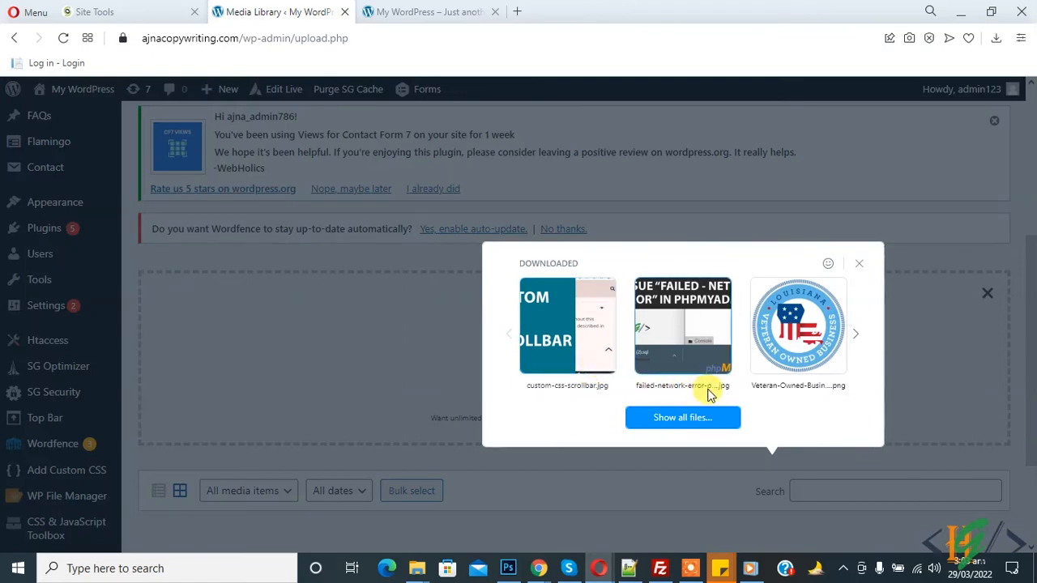
{"action": "left_click", "coordinate": [858, 262]}
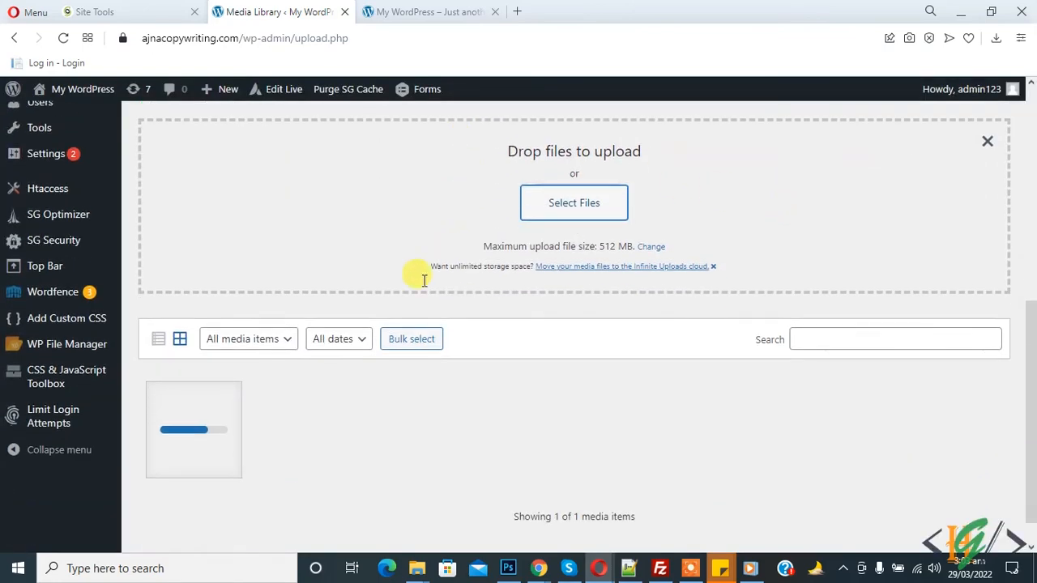
{"action": "scroll", "scroll_direction": "down", "scroll_amount": 3}
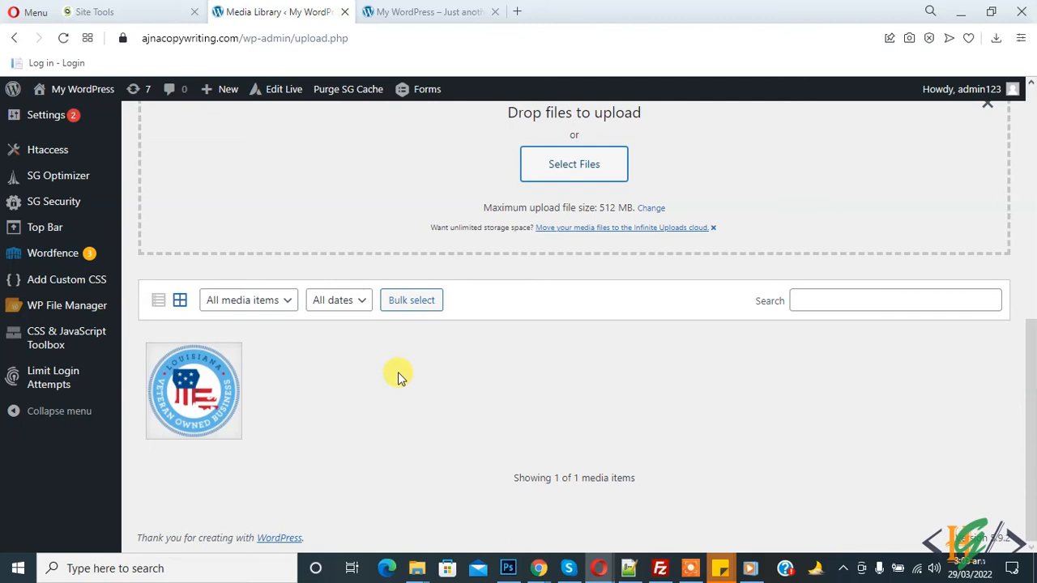
{"action": "mouse_move", "coordinate": [411, 360]}
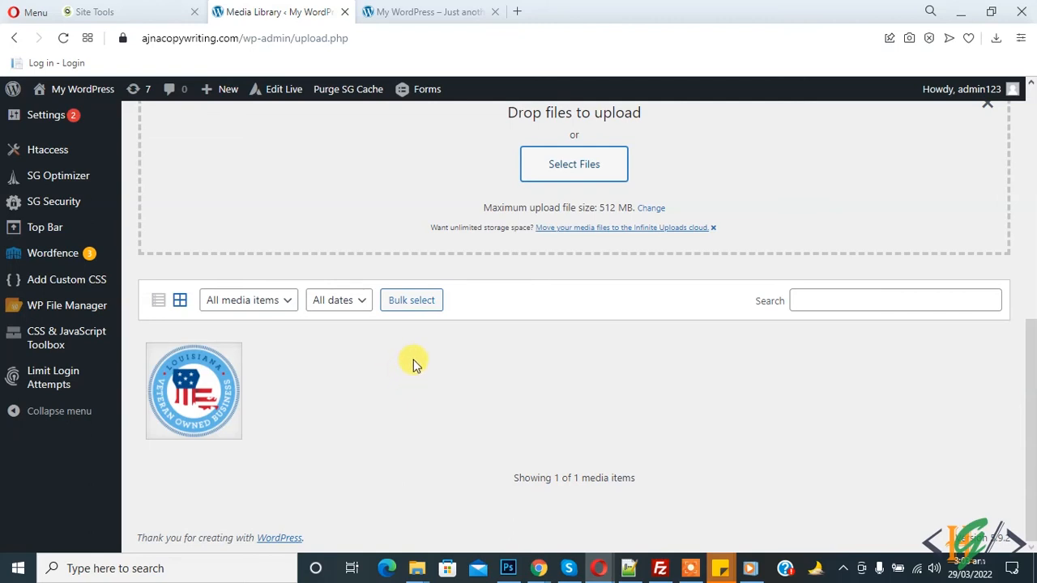
{"action": "mouse_move", "coordinate": [548, 324]}
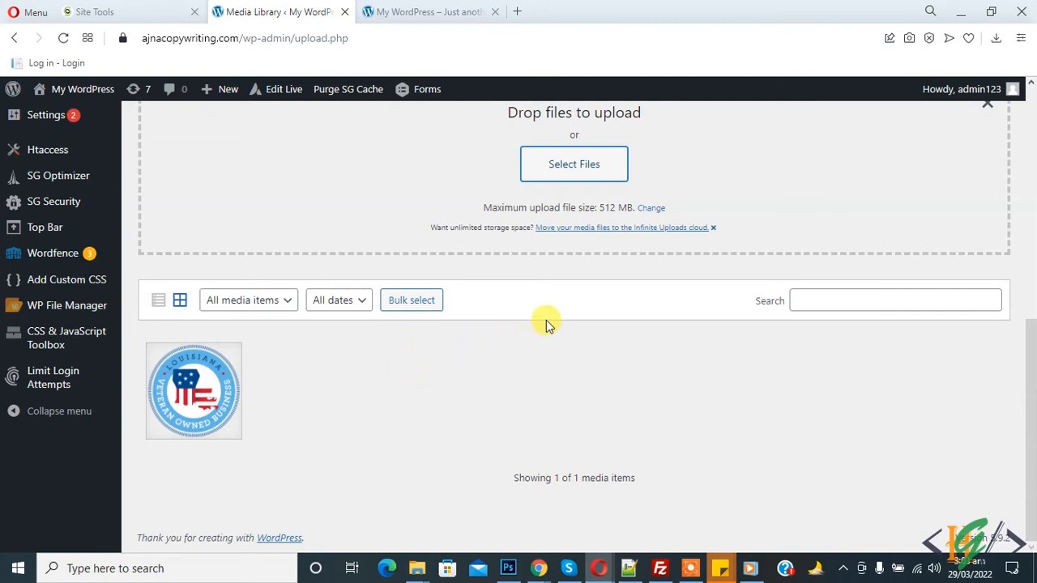
{"action": "mouse_move", "coordinate": [547, 312]}
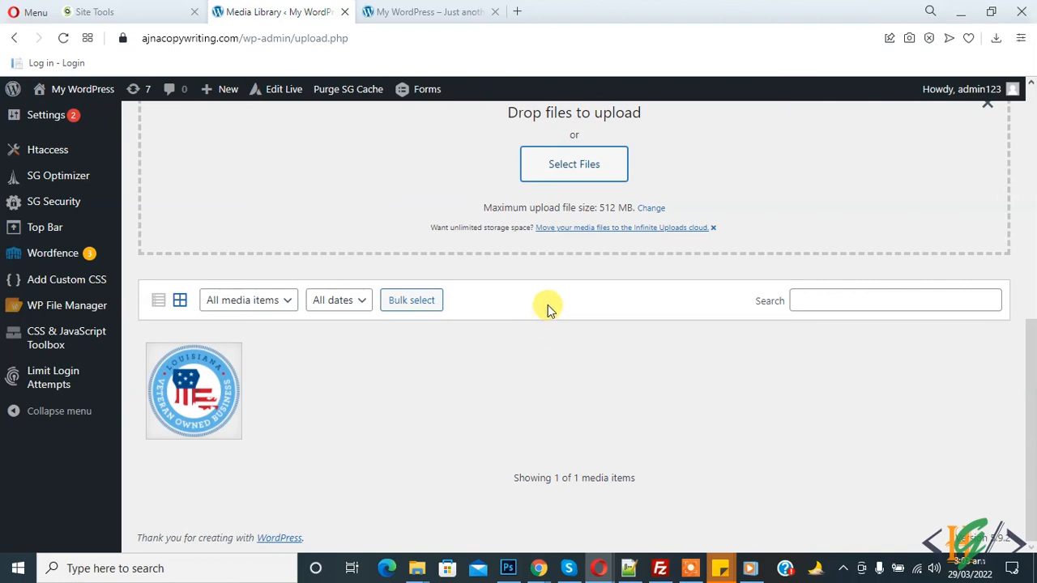
{"action": "mouse_move", "coordinate": [542, 342]}
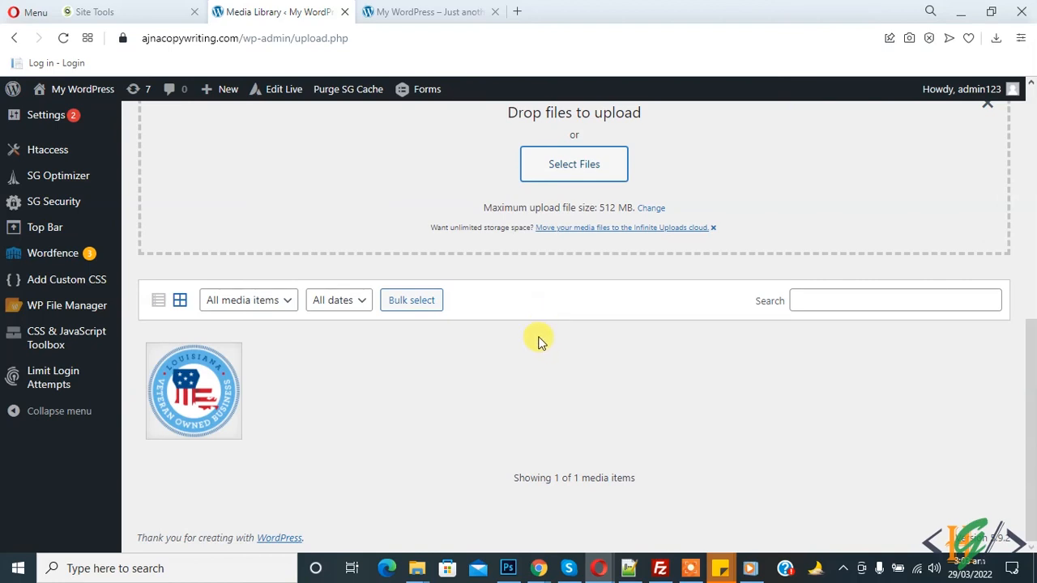
{"action": "mouse_move", "coordinate": [560, 359]}
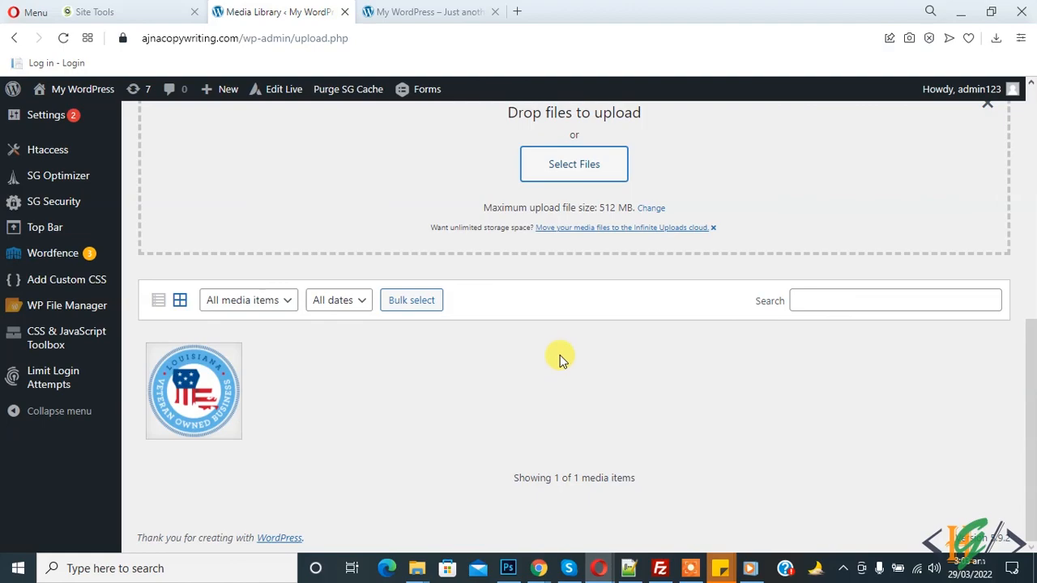